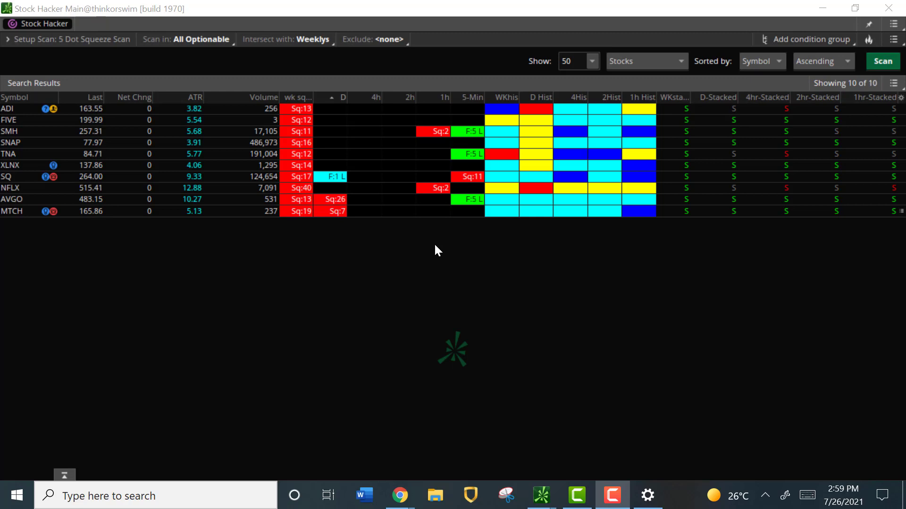
pyautogui.moveTo(651, 128)
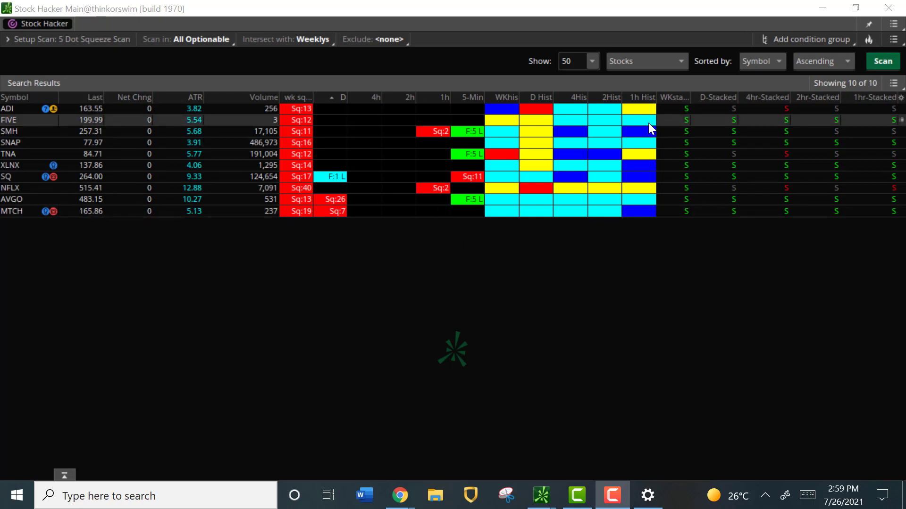
pyautogui.moveTo(430, 259)
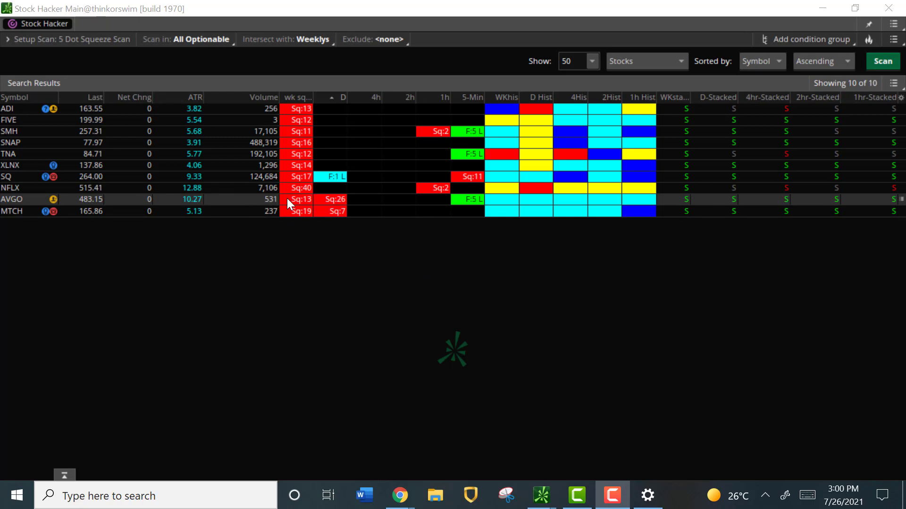
pyautogui.moveTo(325, 208)
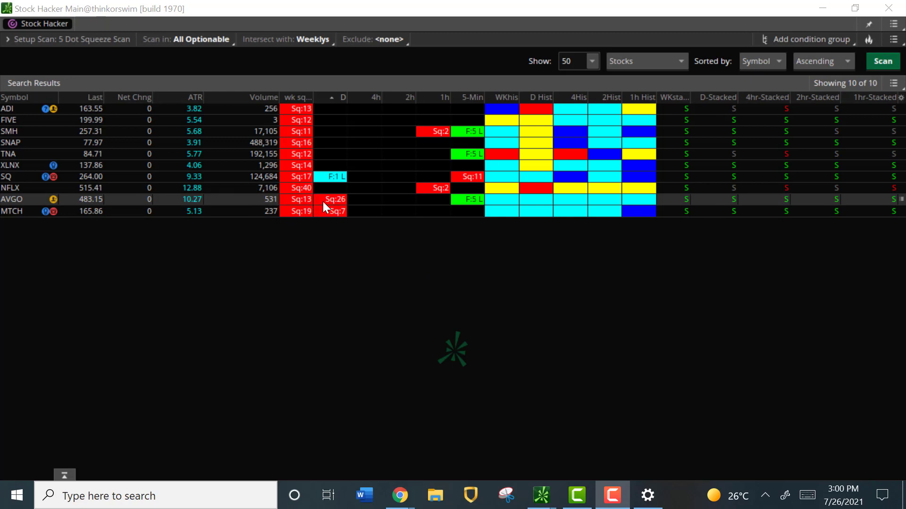
pyautogui.moveTo(466, 209)
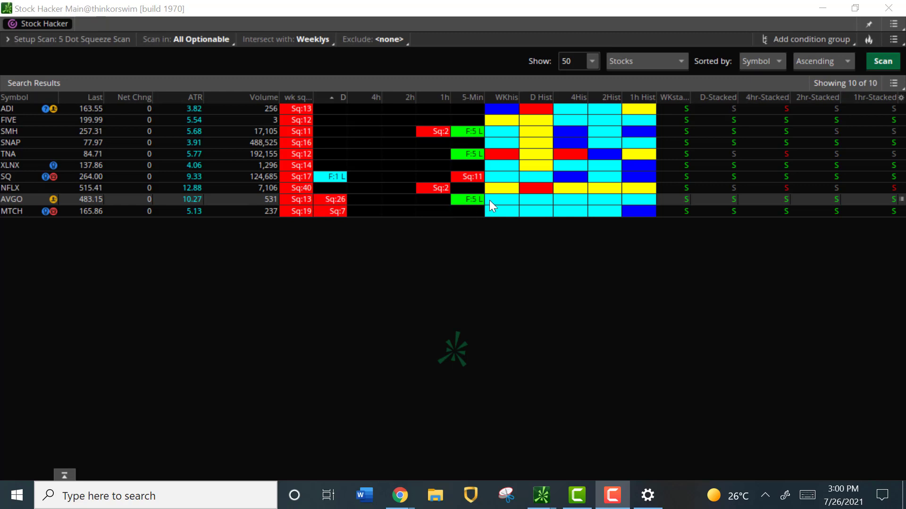
pyautogui.moveTo(646, 203)
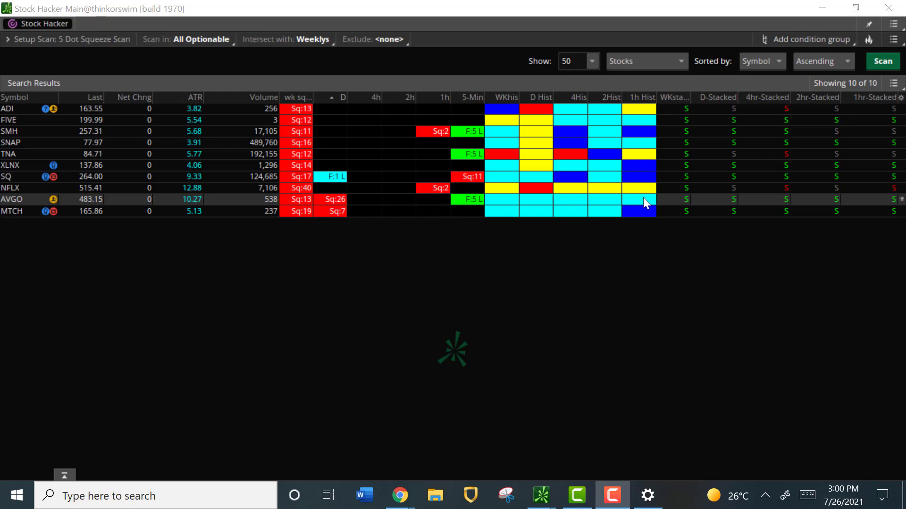
pyautogui.moveTo(857, 208)
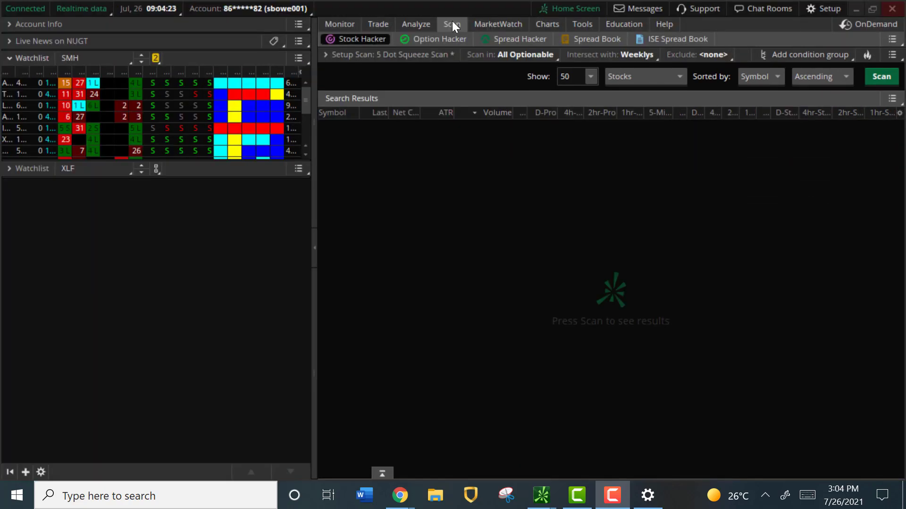
pyautogui.moveTo(84, 138)
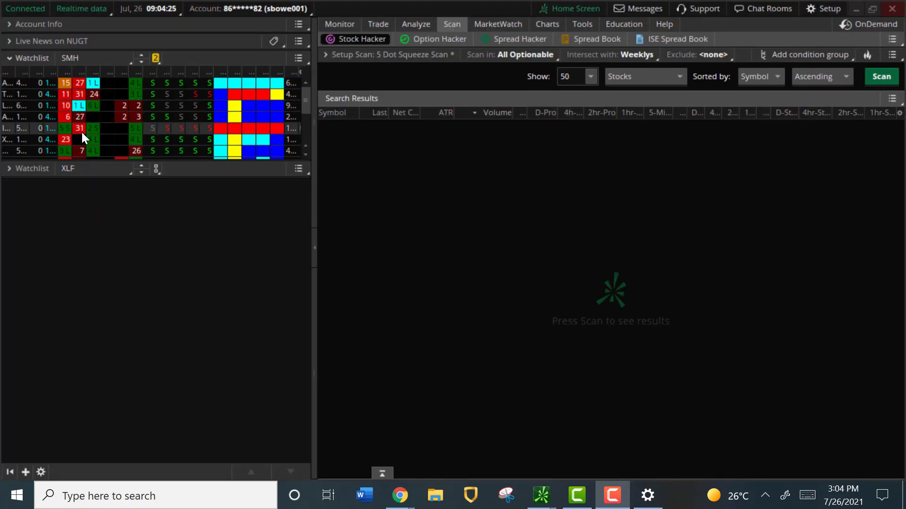
pyautogui.moveTo(77, 105)
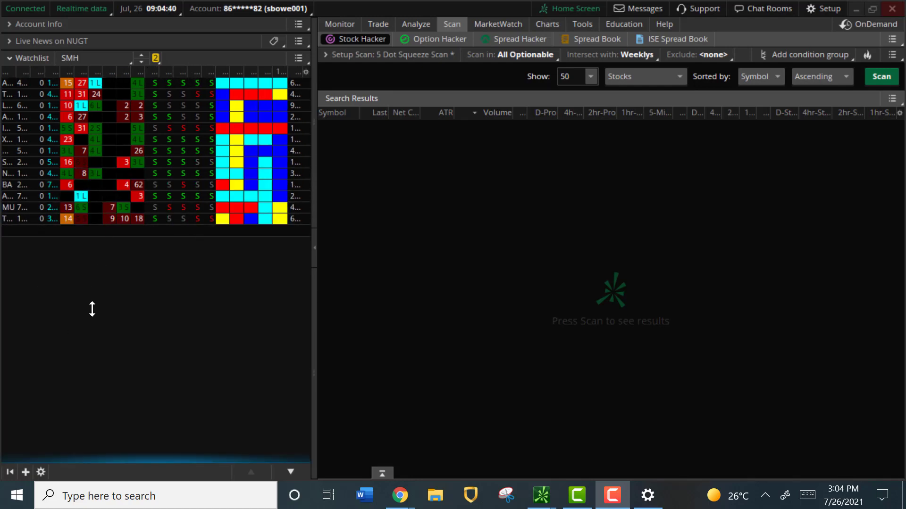
pyautogui.moveTo(184, 87)
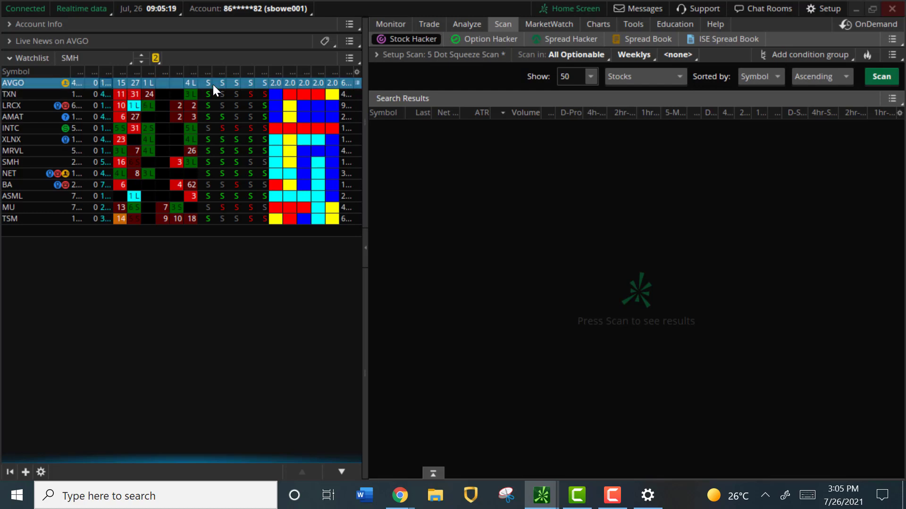
pyautogui.moveTo(281, 102)
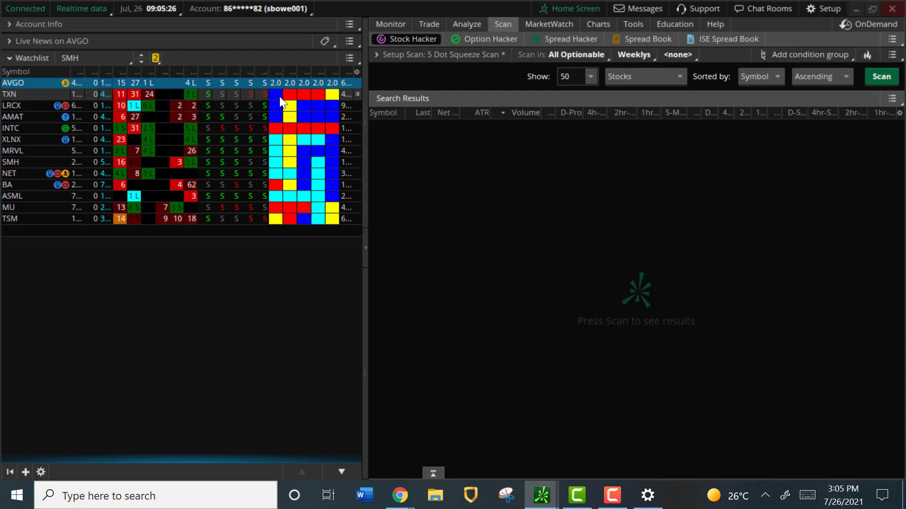
pyautogui.moveTo(291, 108)
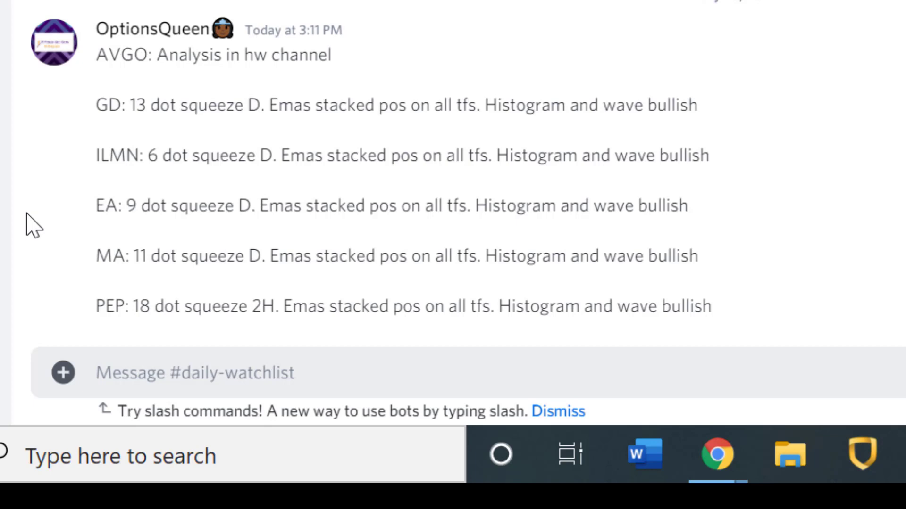
pyautogui.moveTo(95, 316)
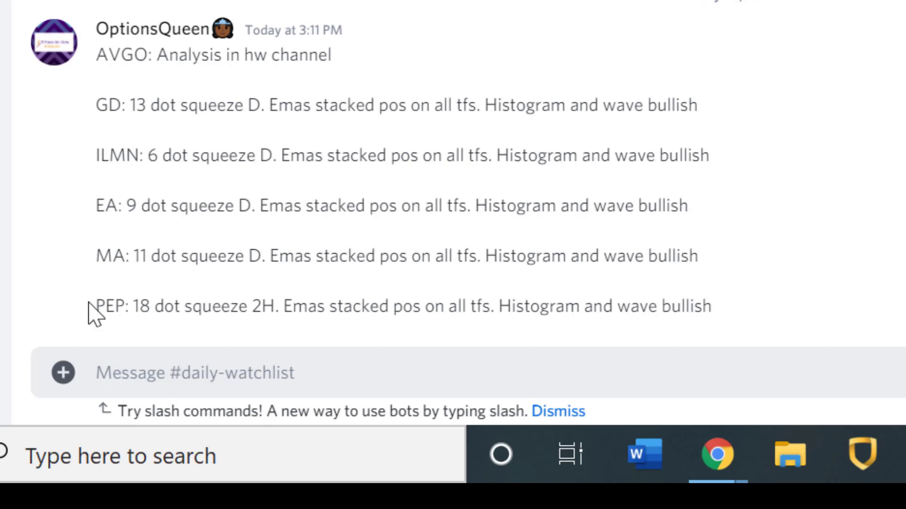
pyautogui.moveTo(85, 132)
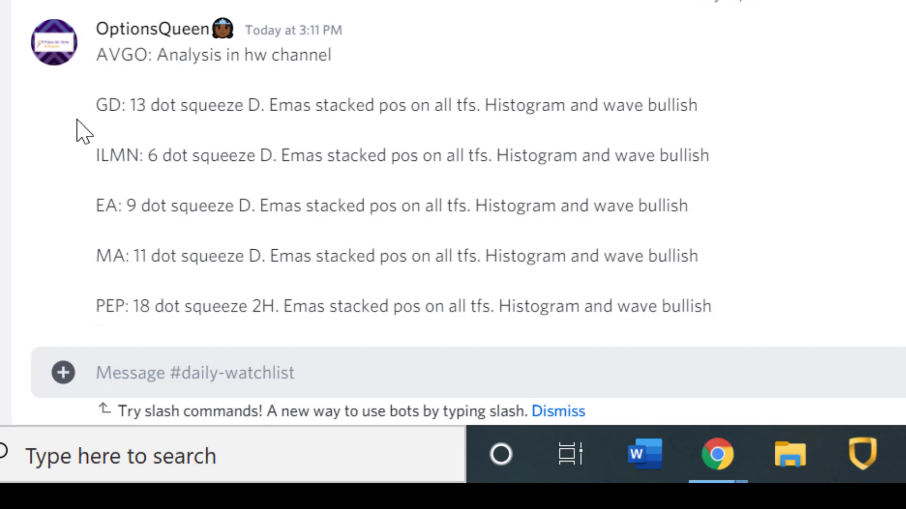
pyautogui.moveTo(75, 325)
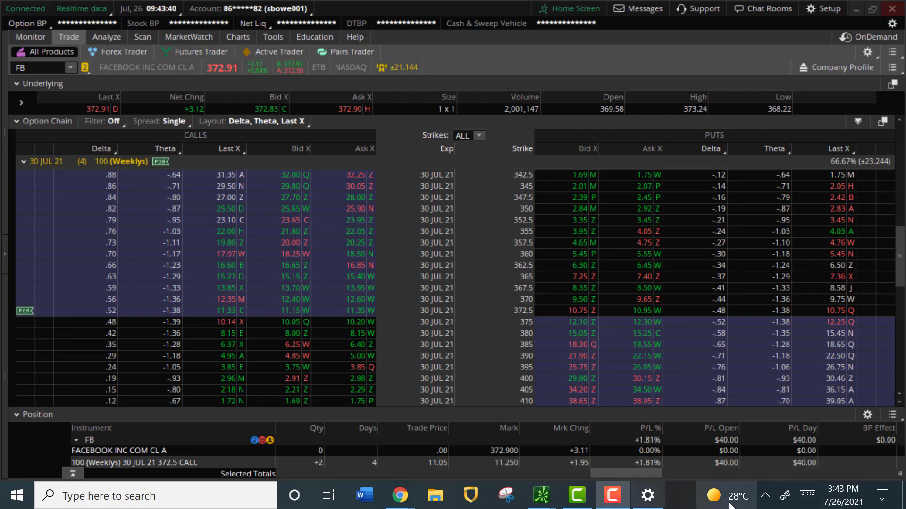
pyautogui.moveTo(666, 473)
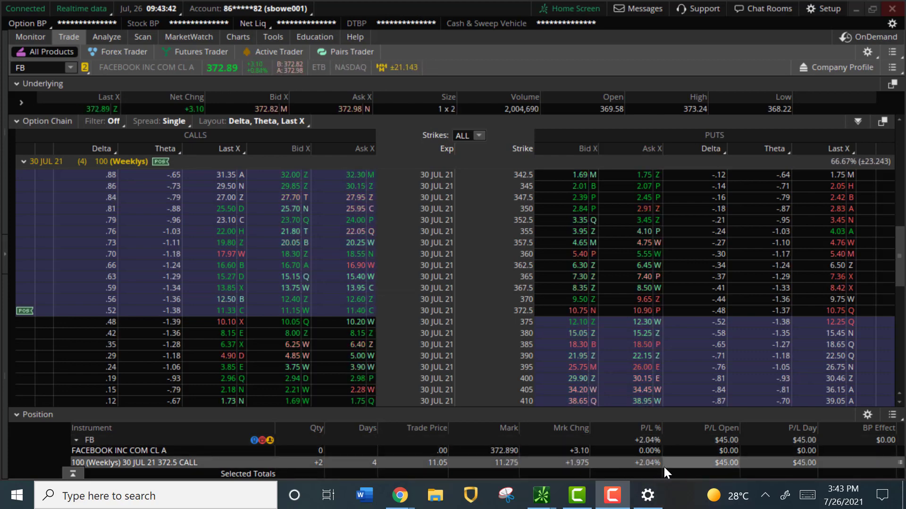
# Show the FB 1Y 1D chart with TTM_Squeeze and TTM_Wave studies, then return to Trade.
pyautogui.click(238, 36)
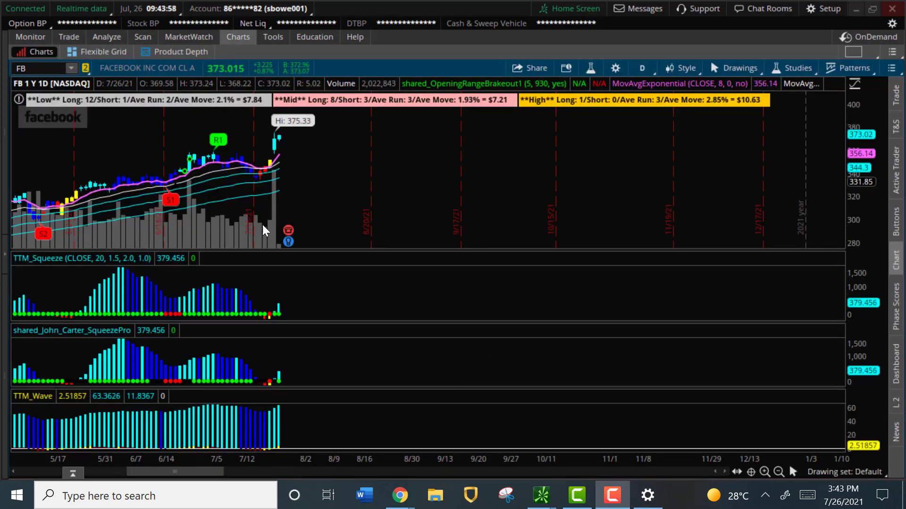
pyautogui.moveTo(230, 159)
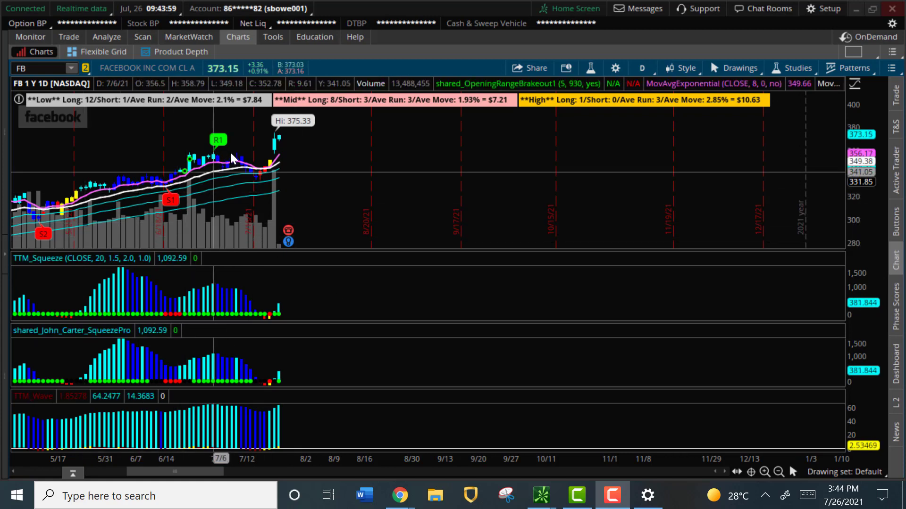
pyautogui.click(68, 36)
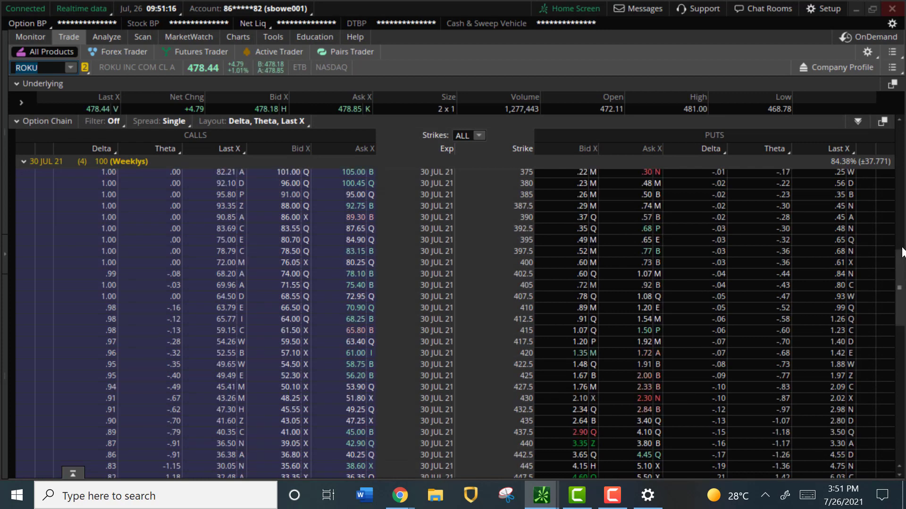
# Scroll the ROKU 30 JUL 21 Weeklys option chain to the strikes near $478.
pyautogui.scroll(-3)
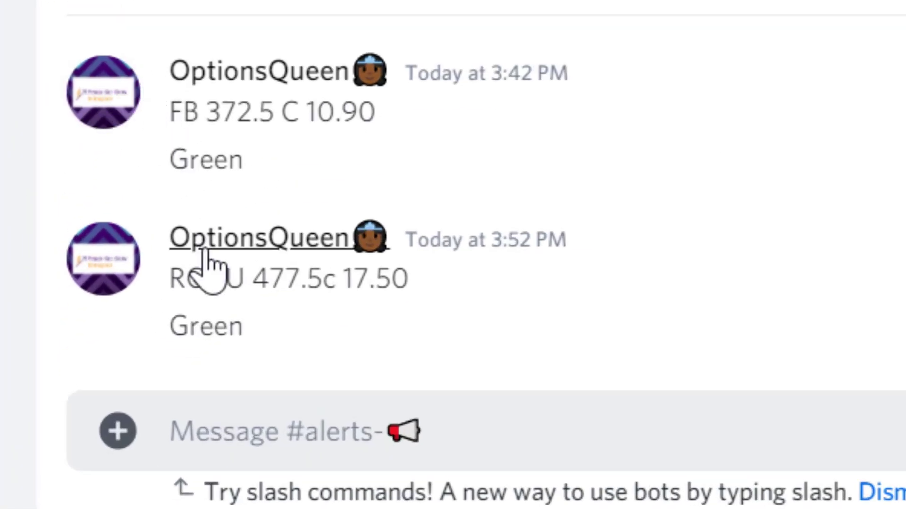
pyautogui.moveTo(300, 112)
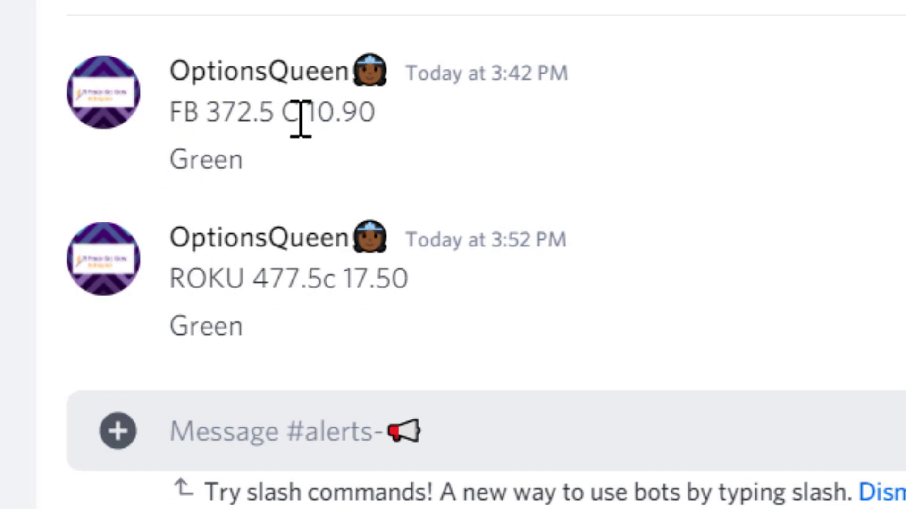
pyautogui.moveTo(673, 306)
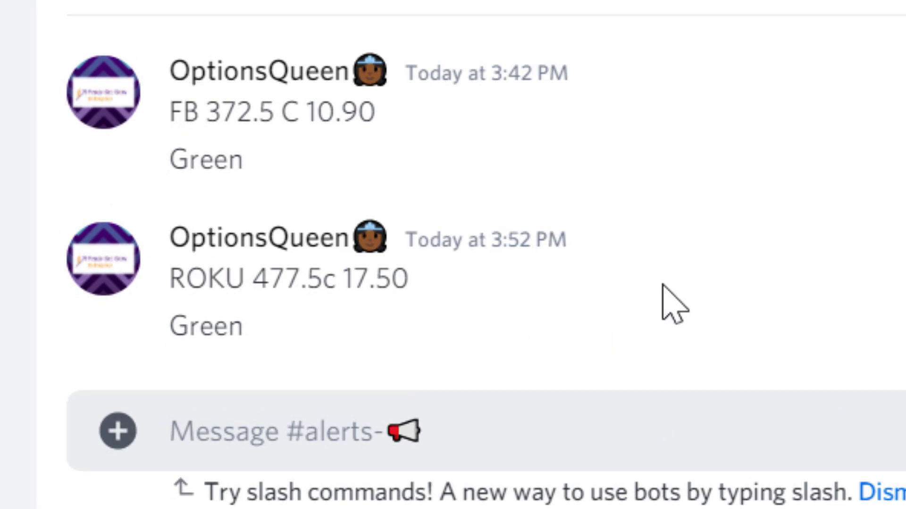